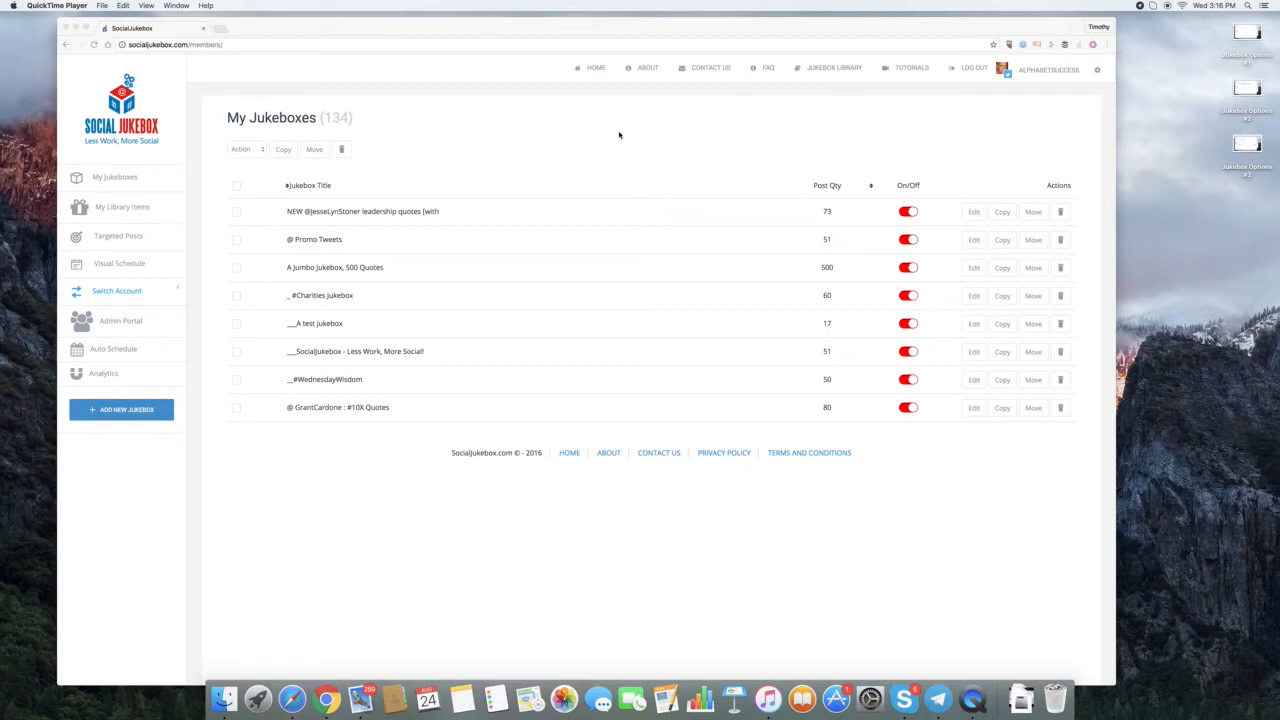
Open the account menu from the account name at the top right of My Jukeboxes
click(116, 292)
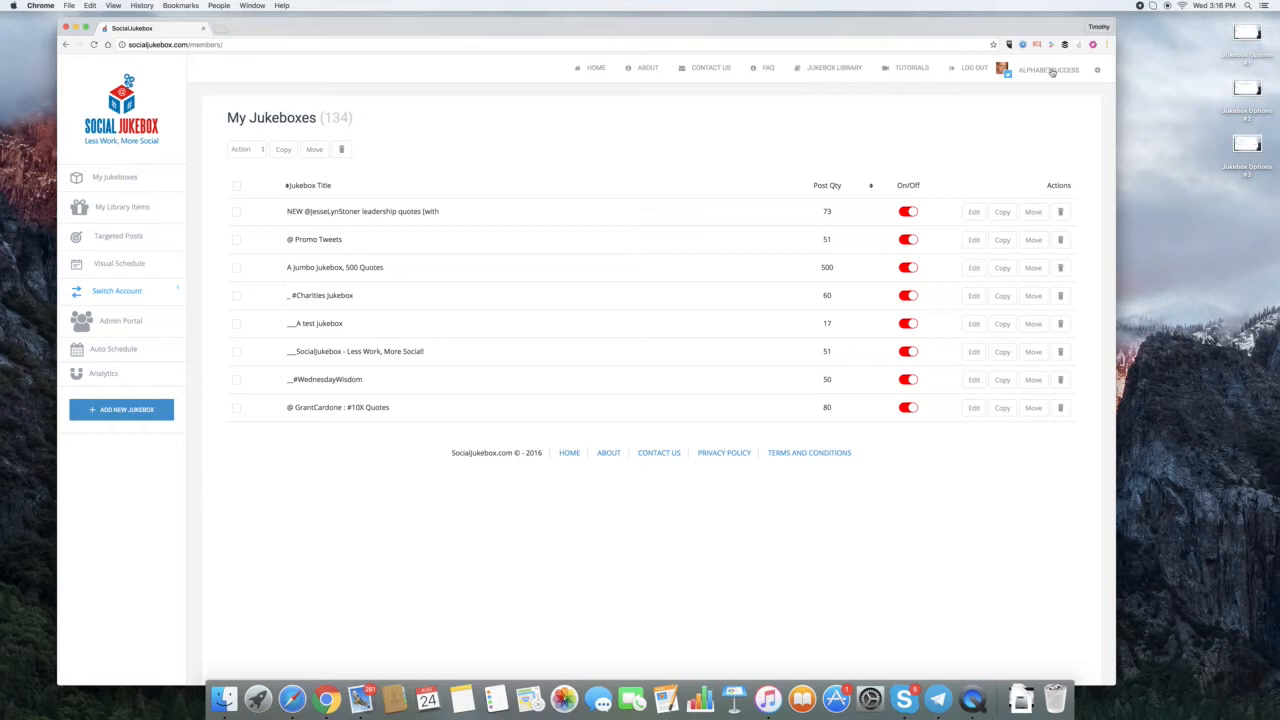
click(1048, 68)
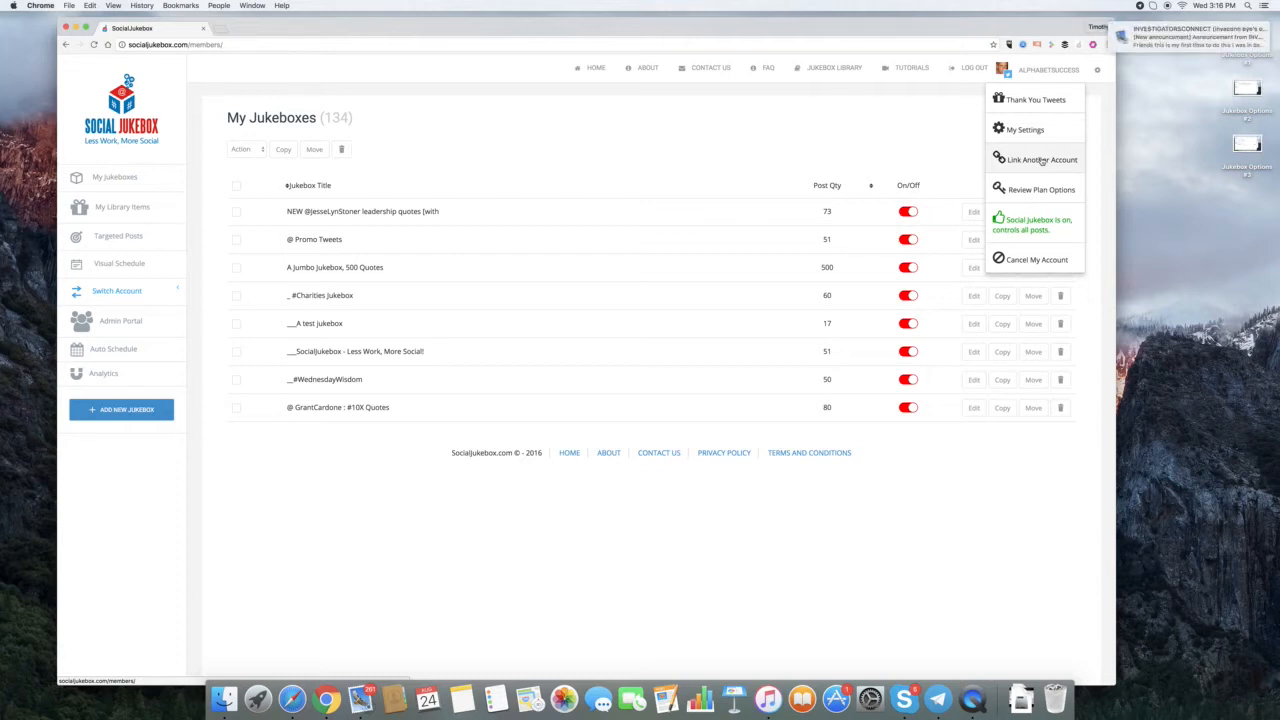
Go to Link Another Account and connect a Facebook account to the master account
click(1040, 160)
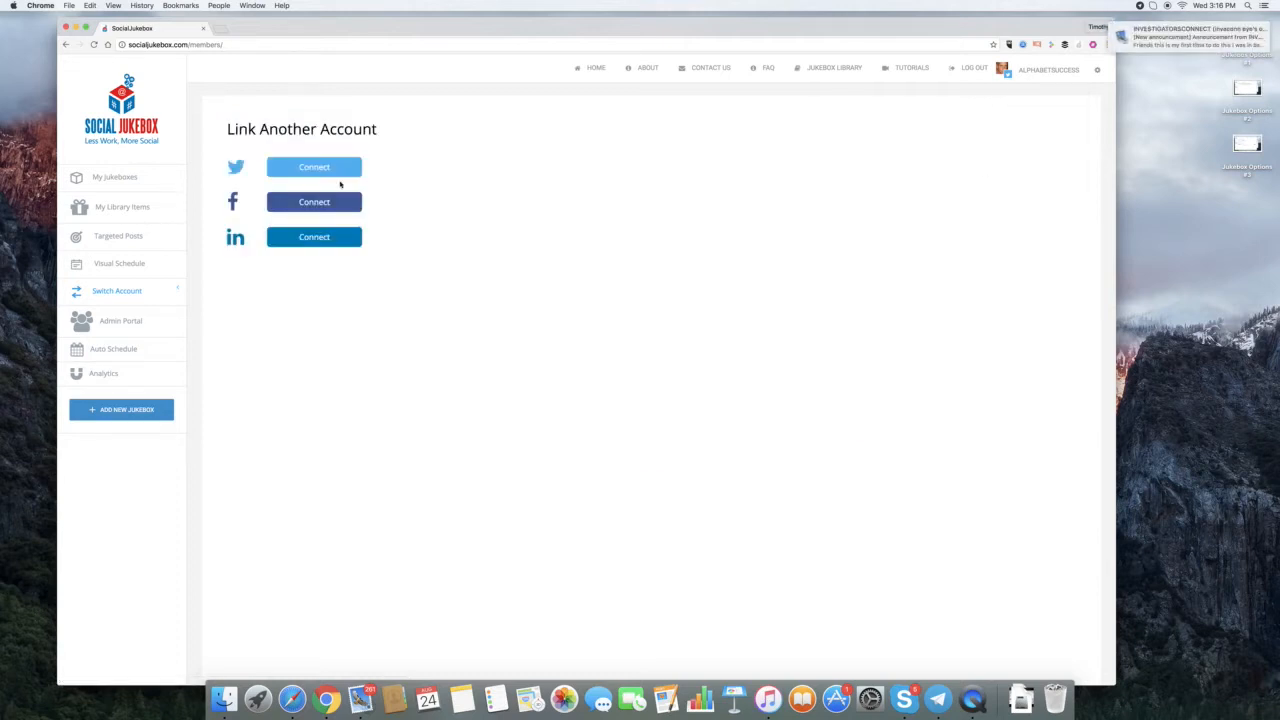
mouse_move(314, 202)
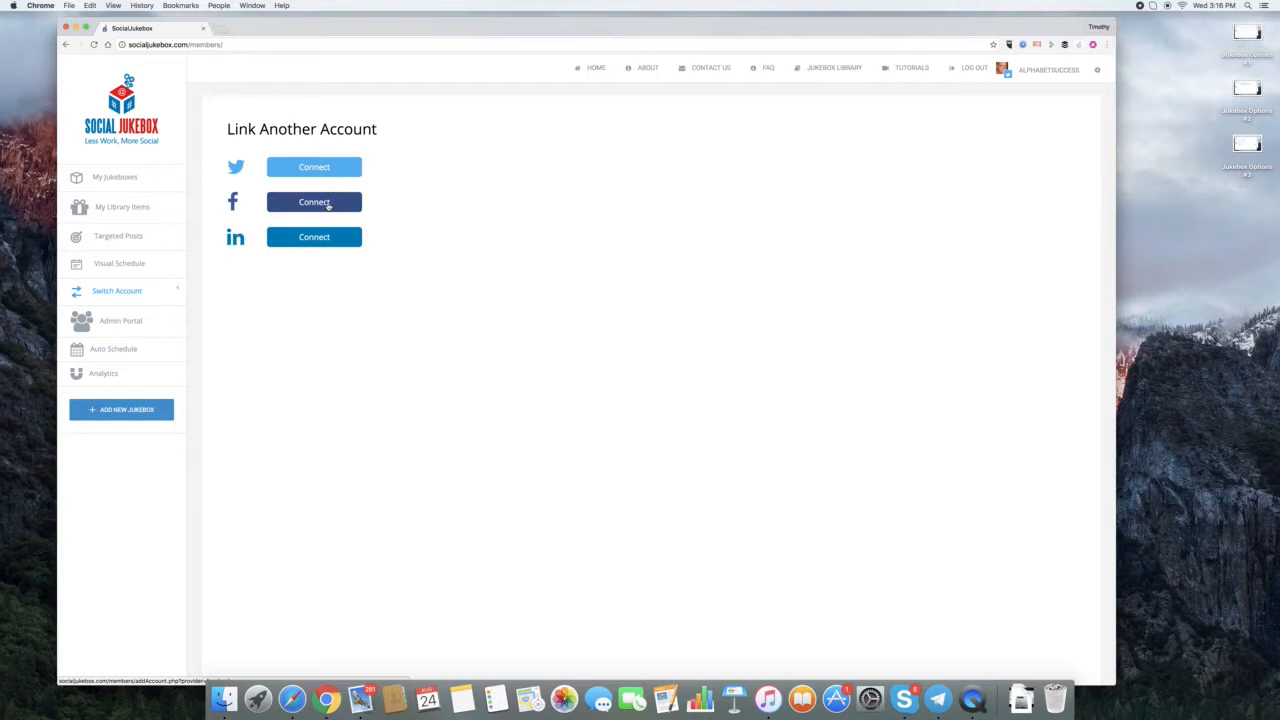
click(314, 200)
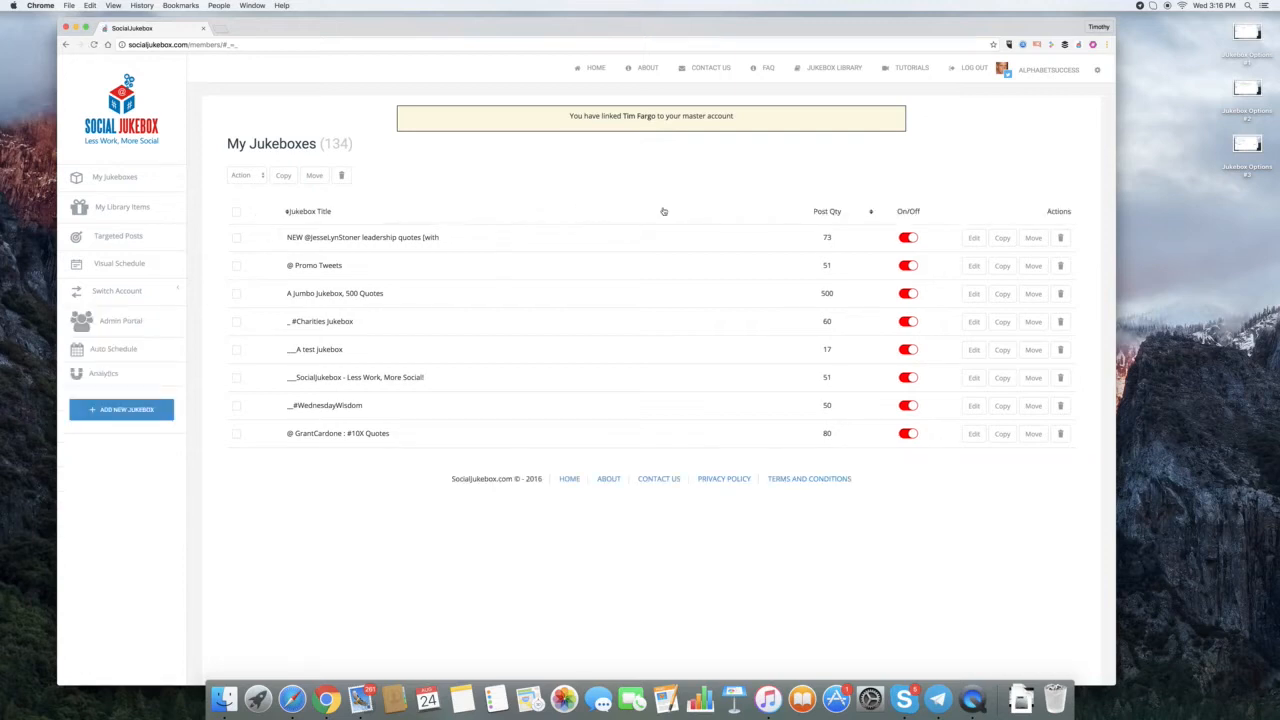
mouse_move(116, 292)
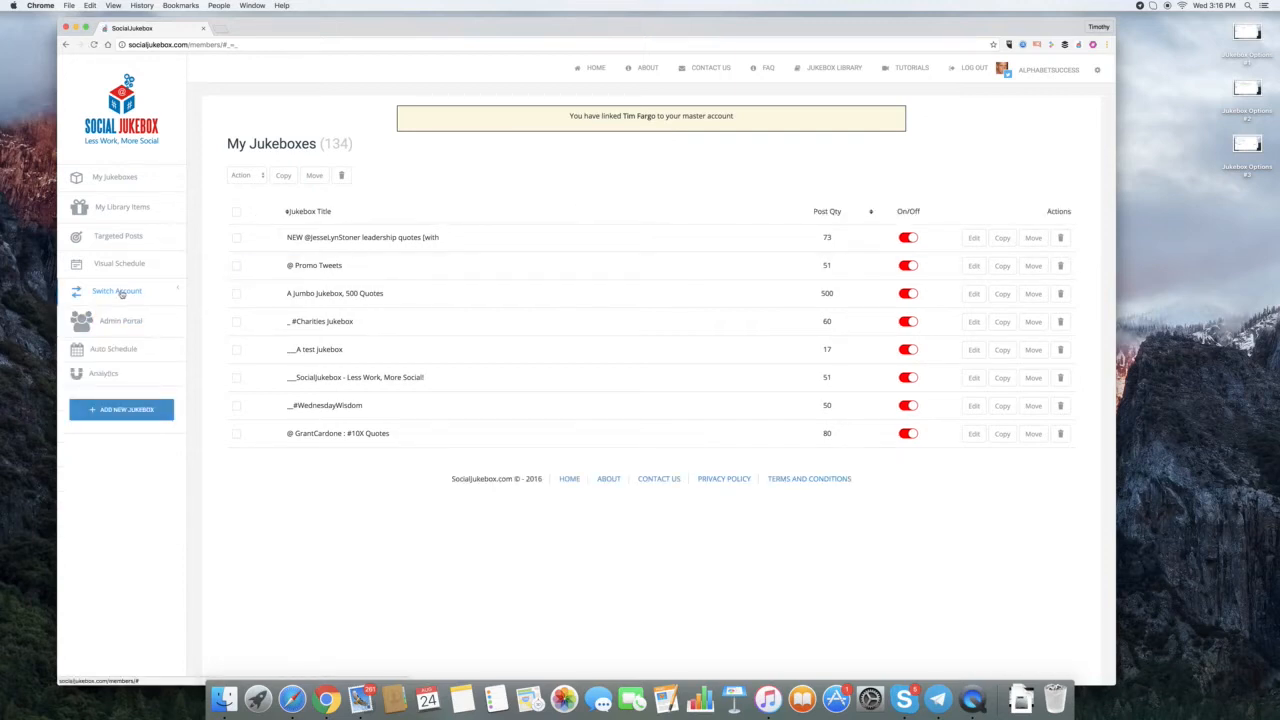
Expand Switch Account in the sidebar and switch to the newly linked Facebook account
click(116, 290)
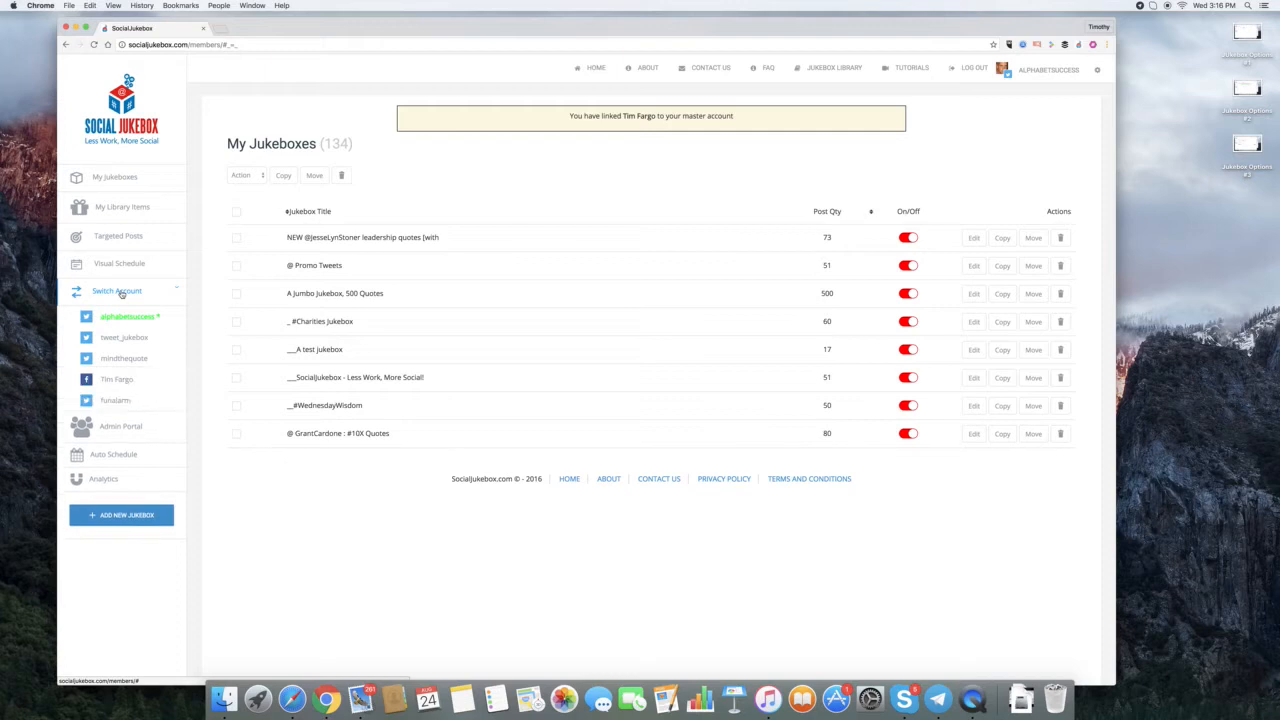
click(116, 380)
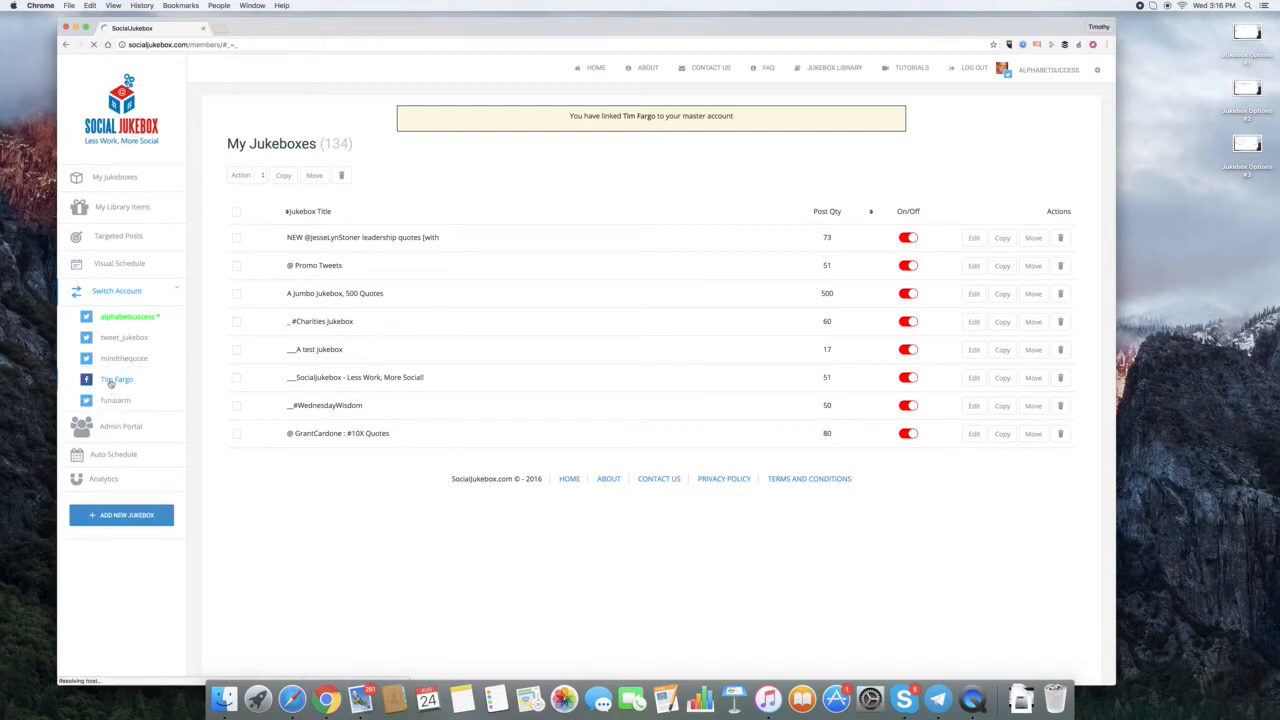
click(116, 380)
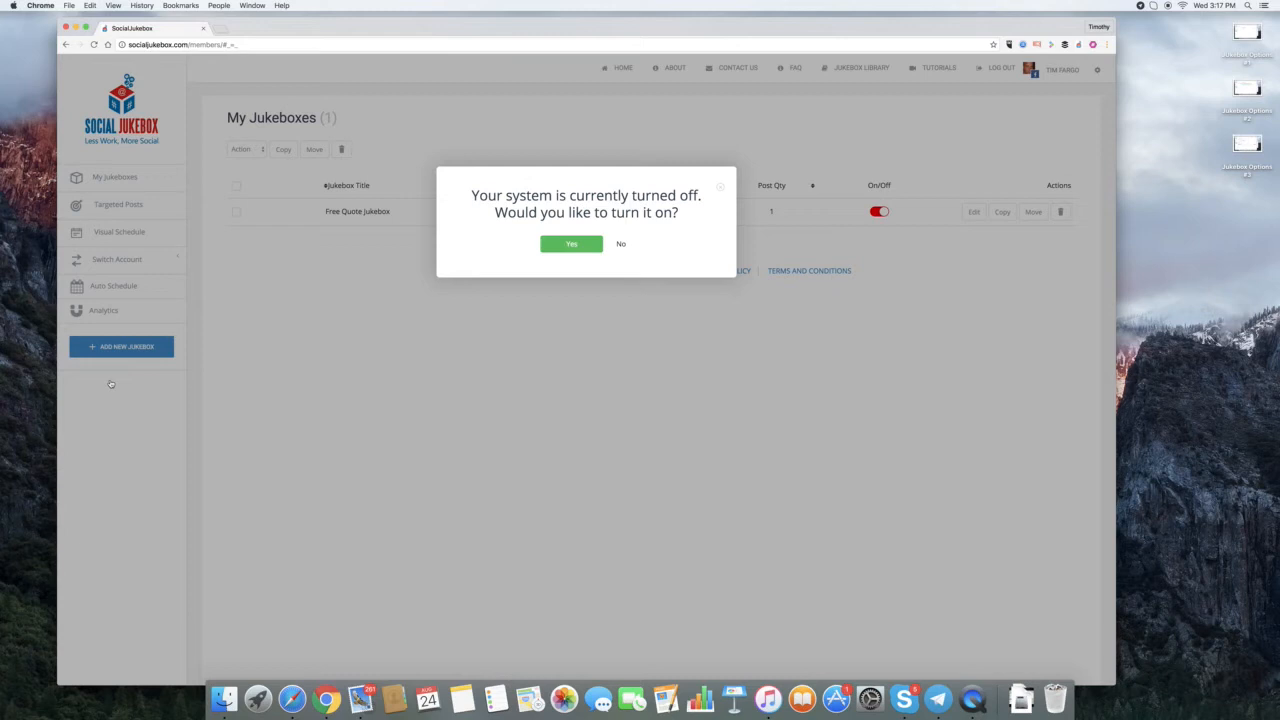
mouse_move(376, 364)
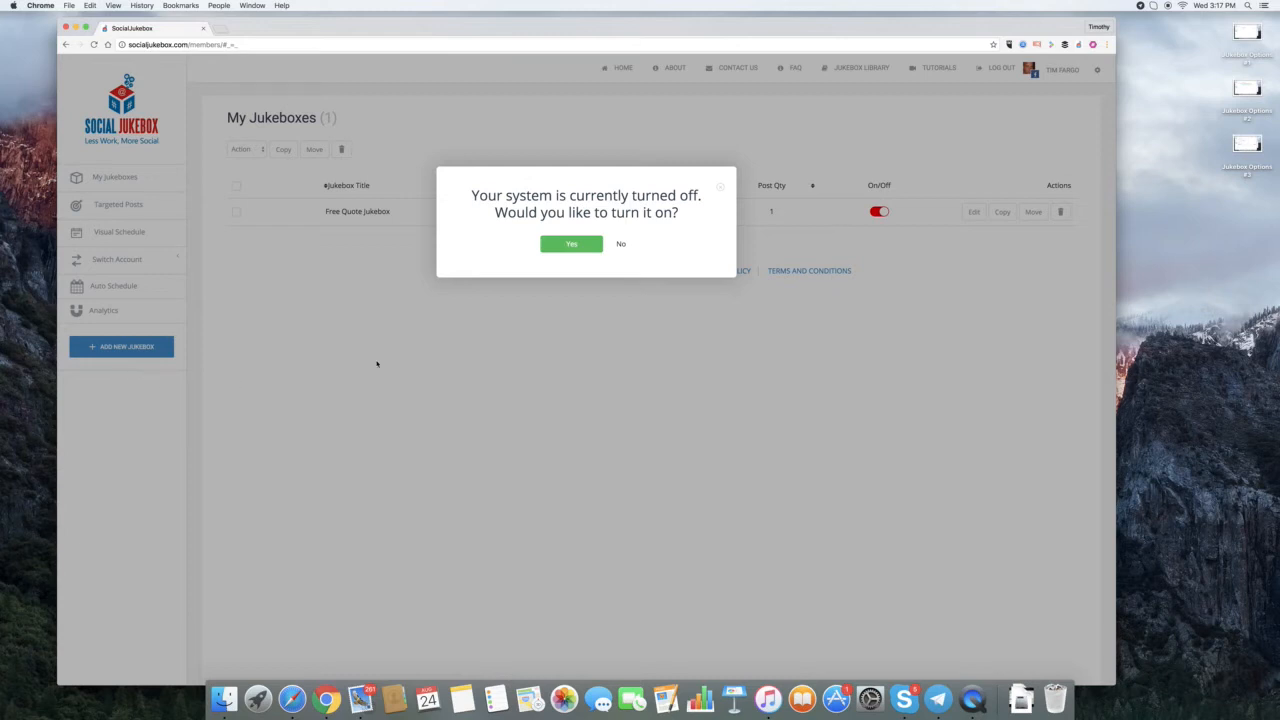
Dismiss the system-on prompt and open the Free Quote Jukebox's Options page
click(572, 244)
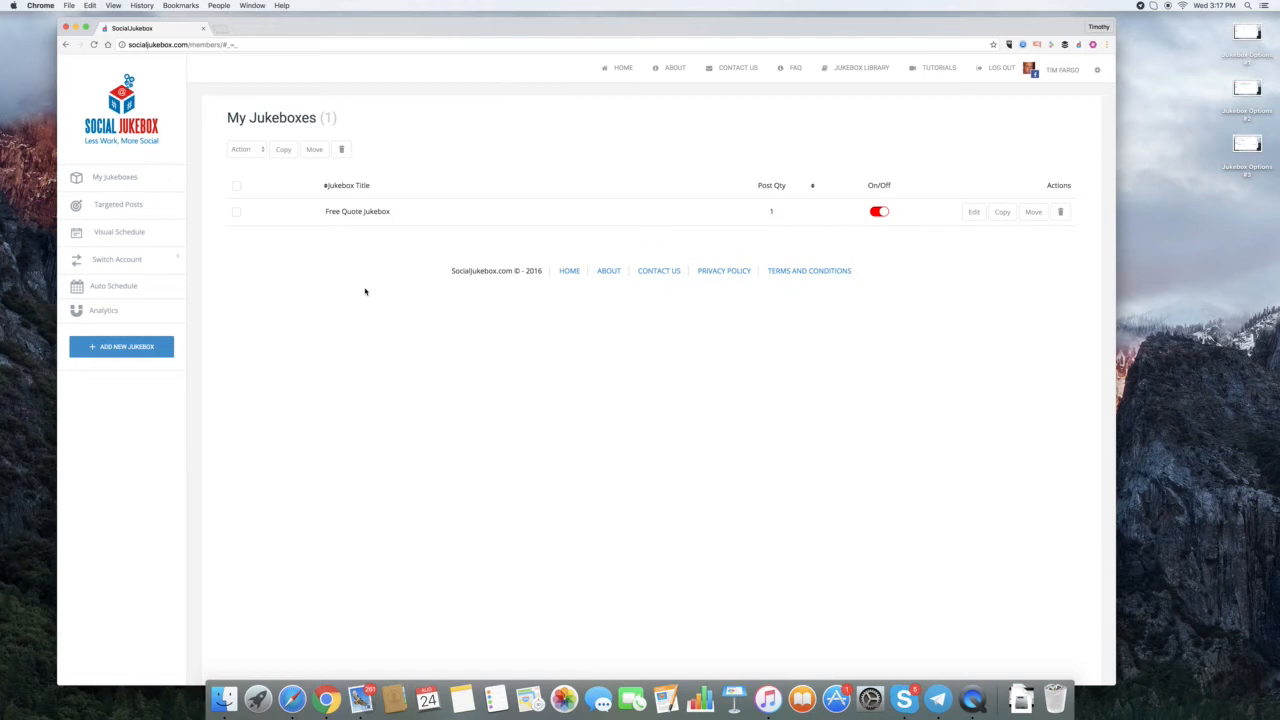
mouse_move(404, 252)
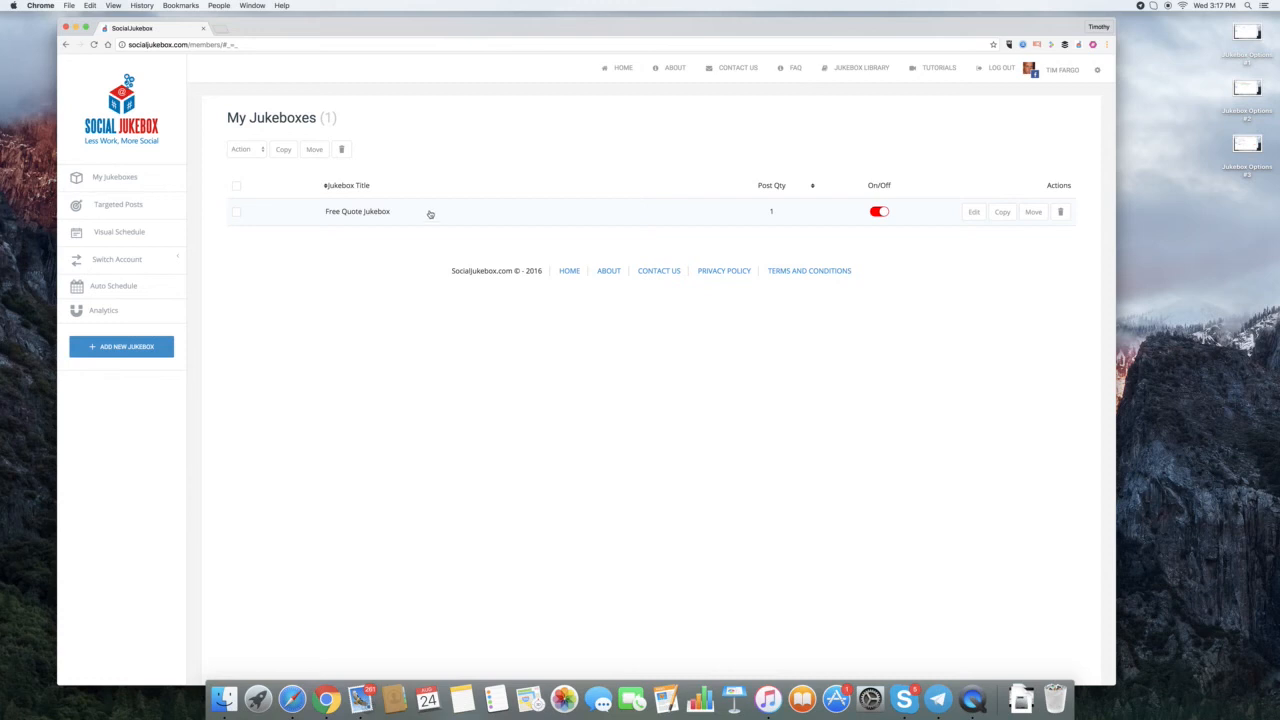
click(356, 212)
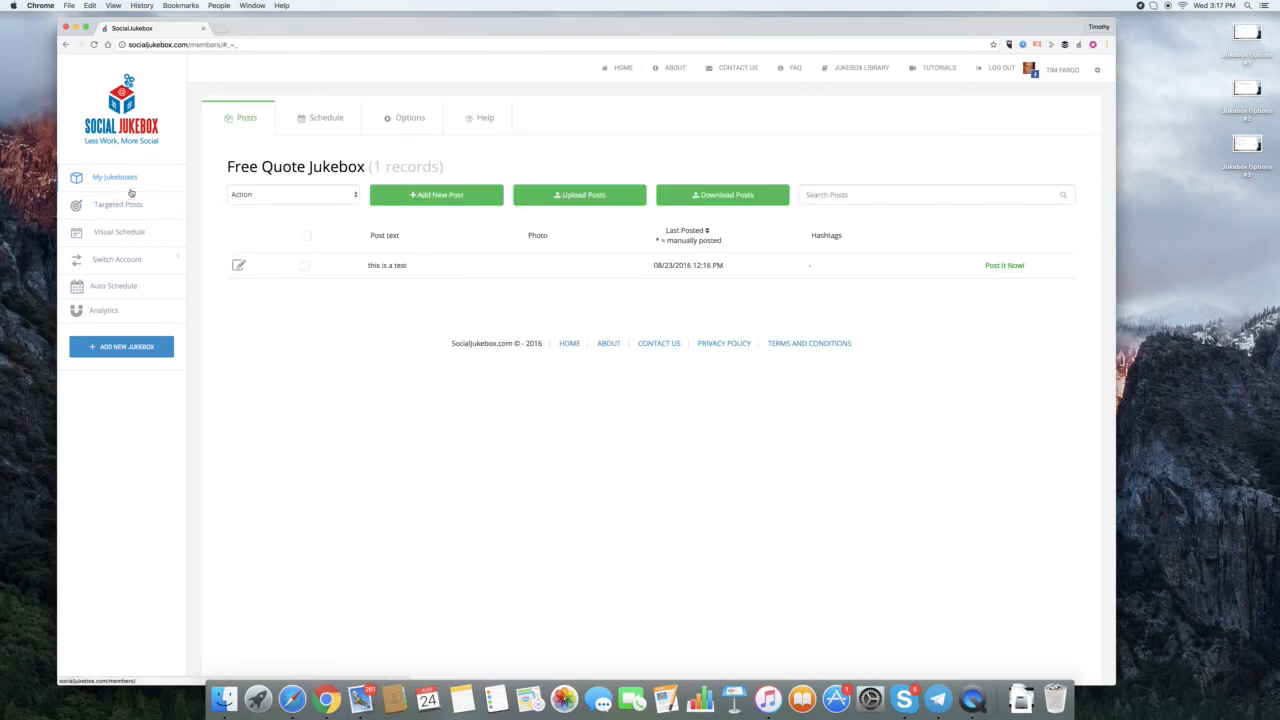
click(114, 176)
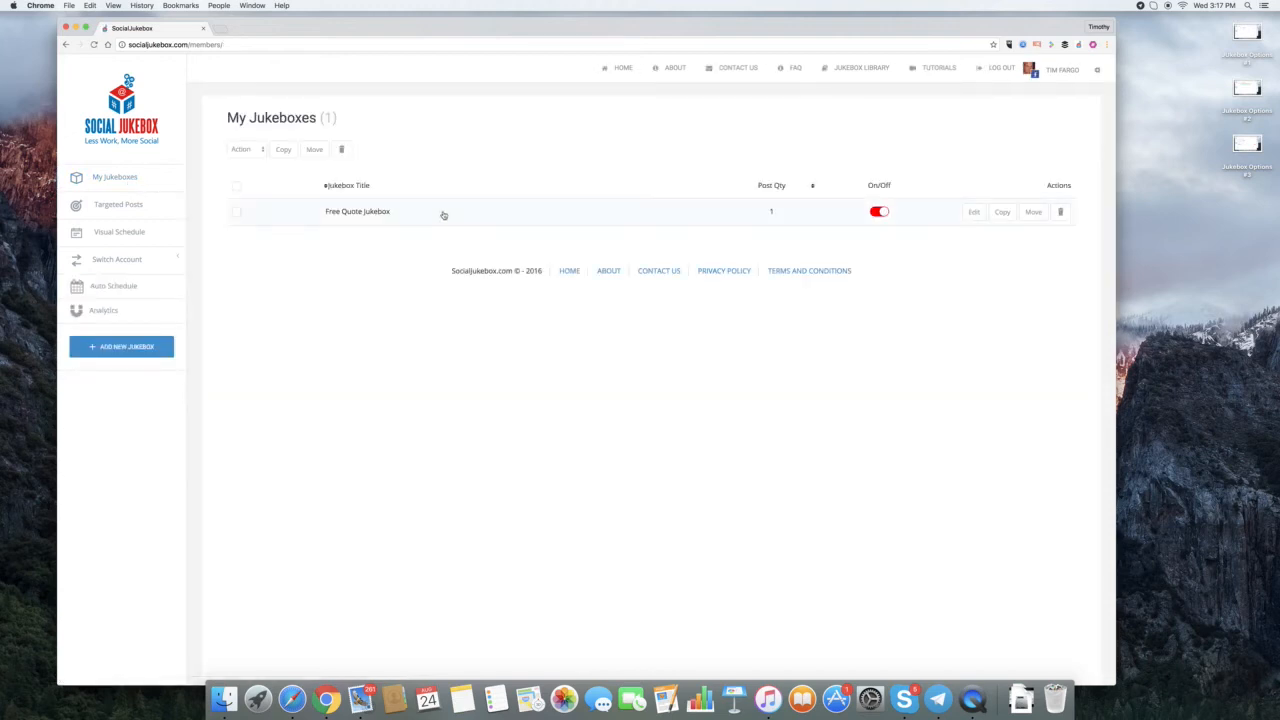
click(356, 212)
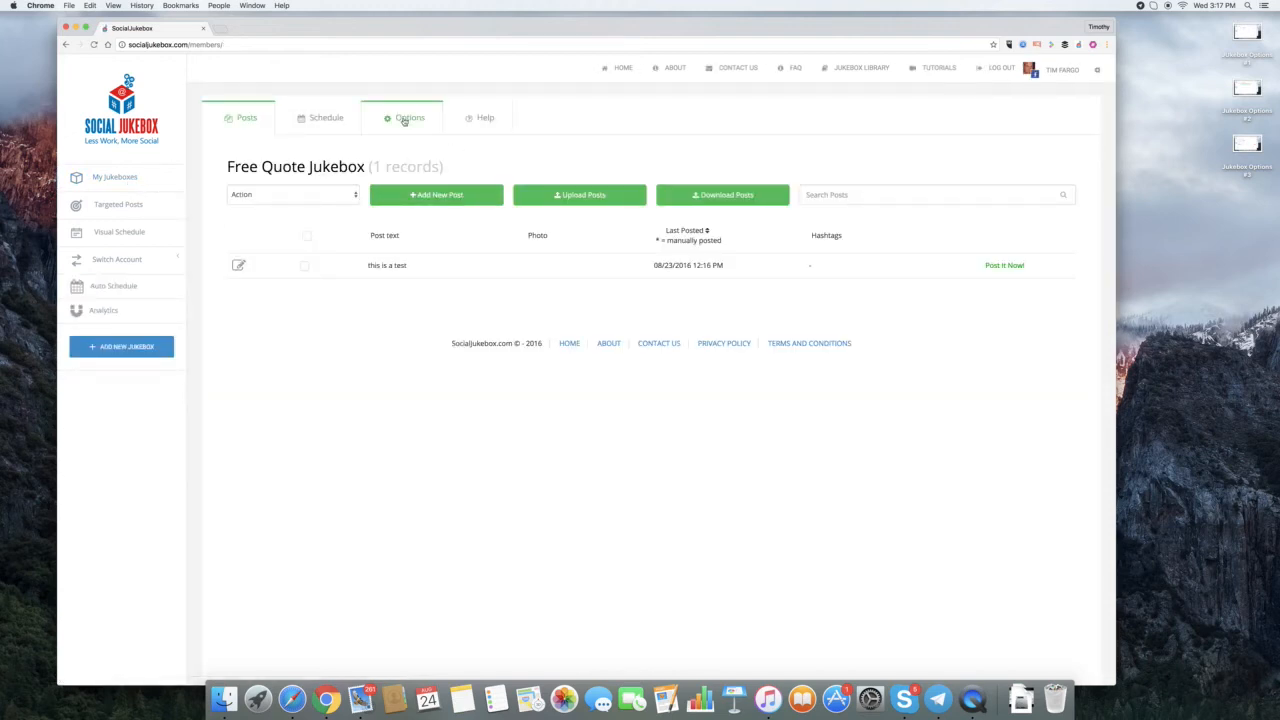
click(408, 116)
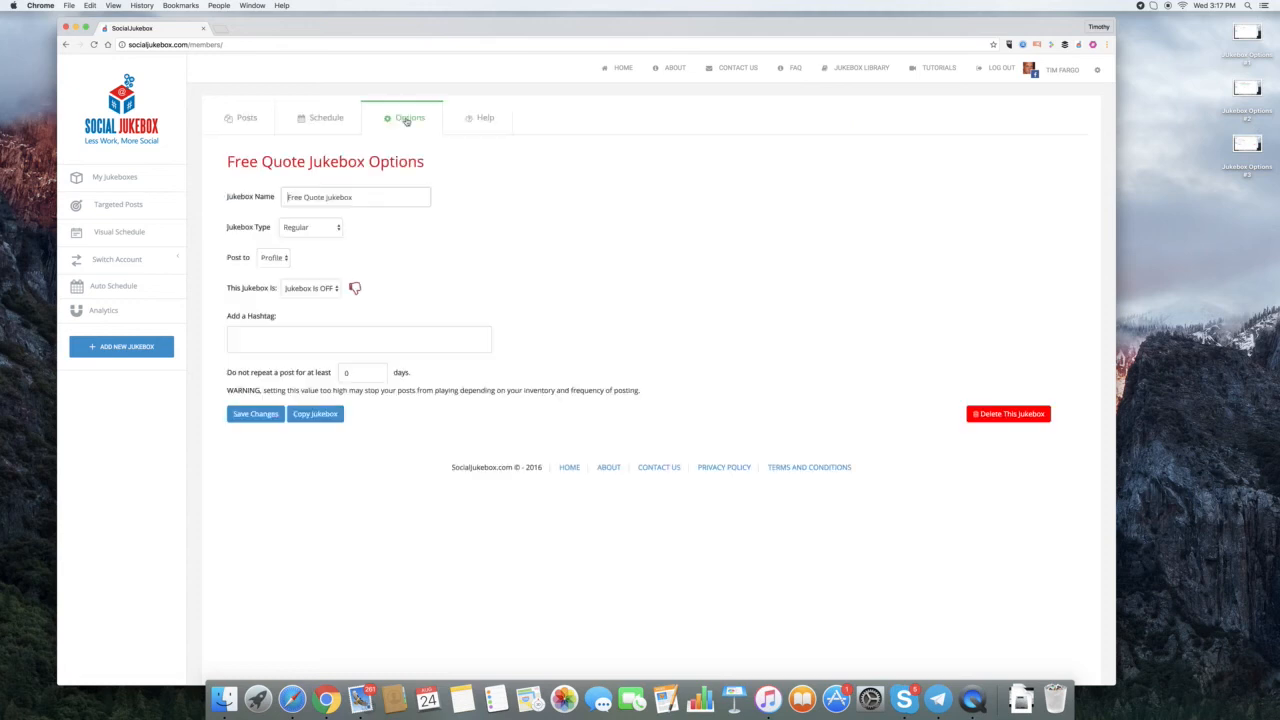
Set Post to: Page with the Social Jukebox page as destination and save the changes
click(356, 198)
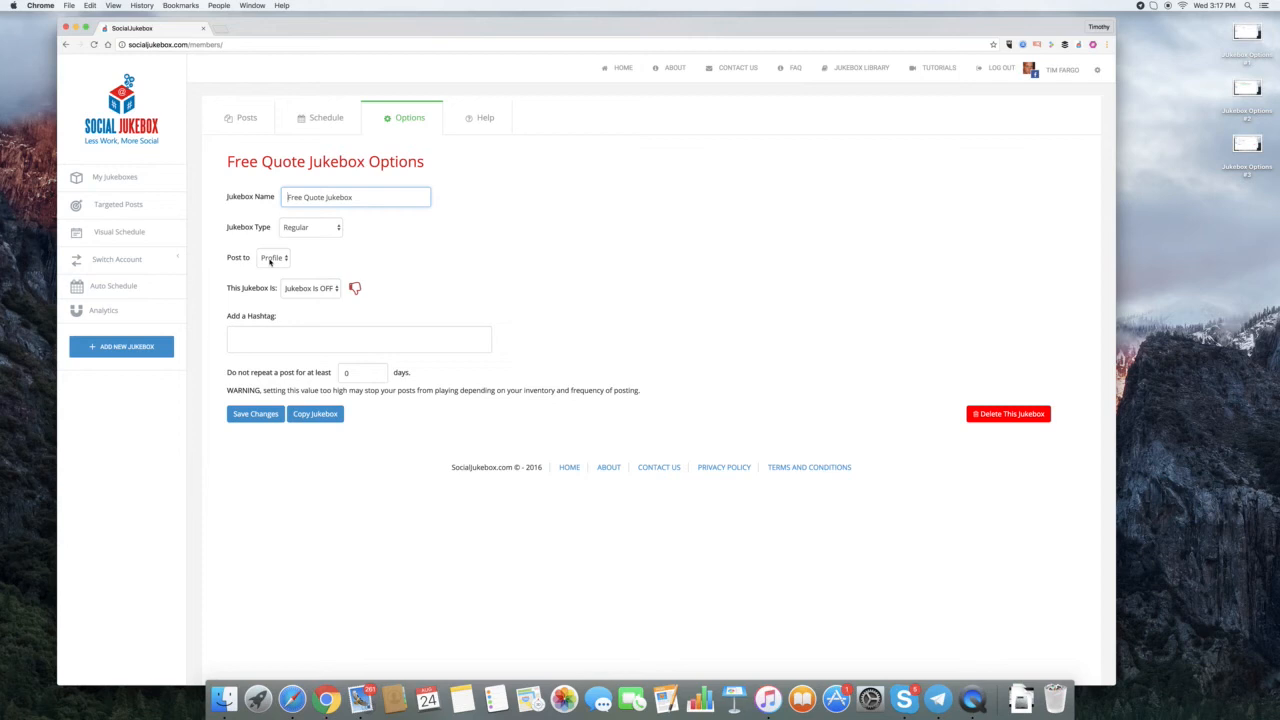
click(272, 256)
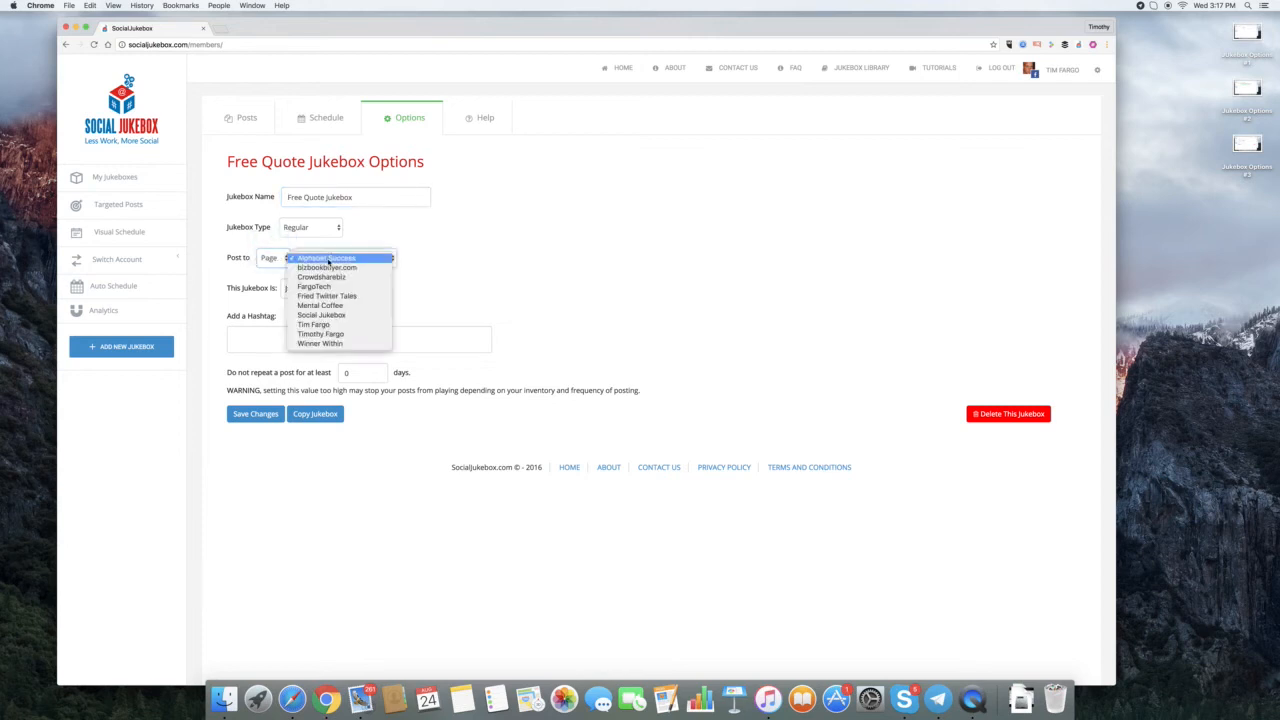
click(320, 314)
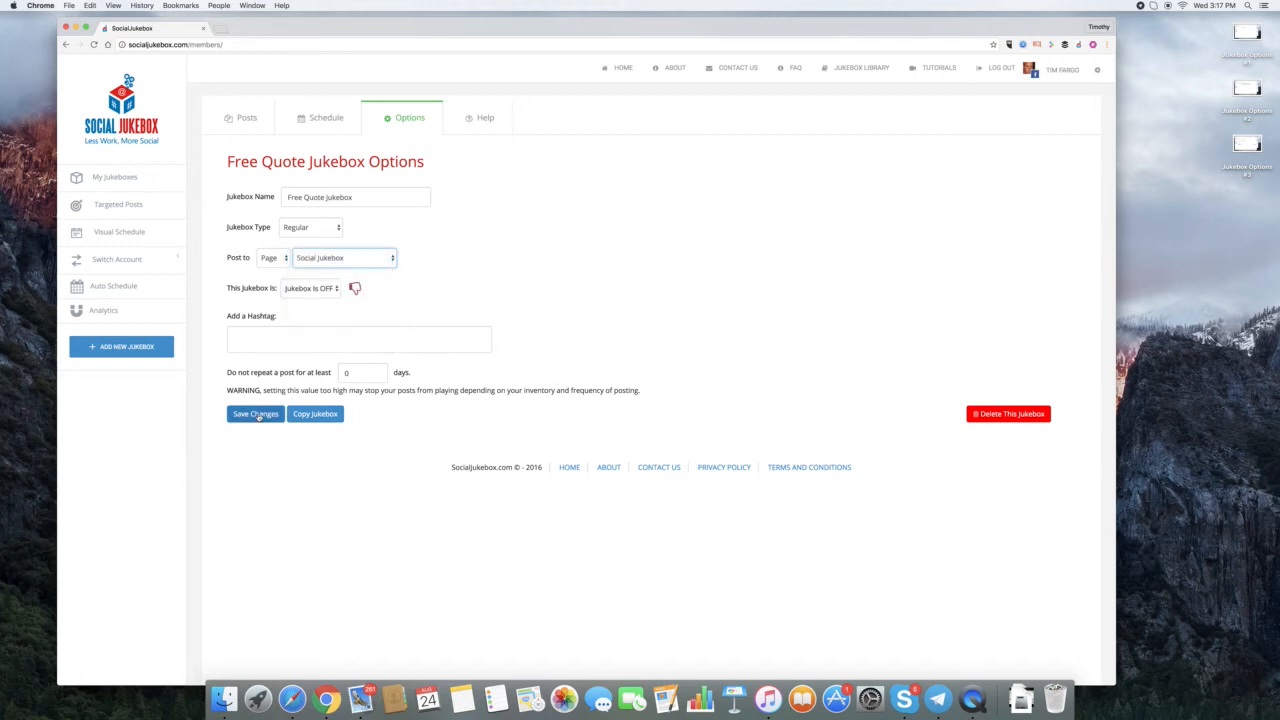
click(356, 196)
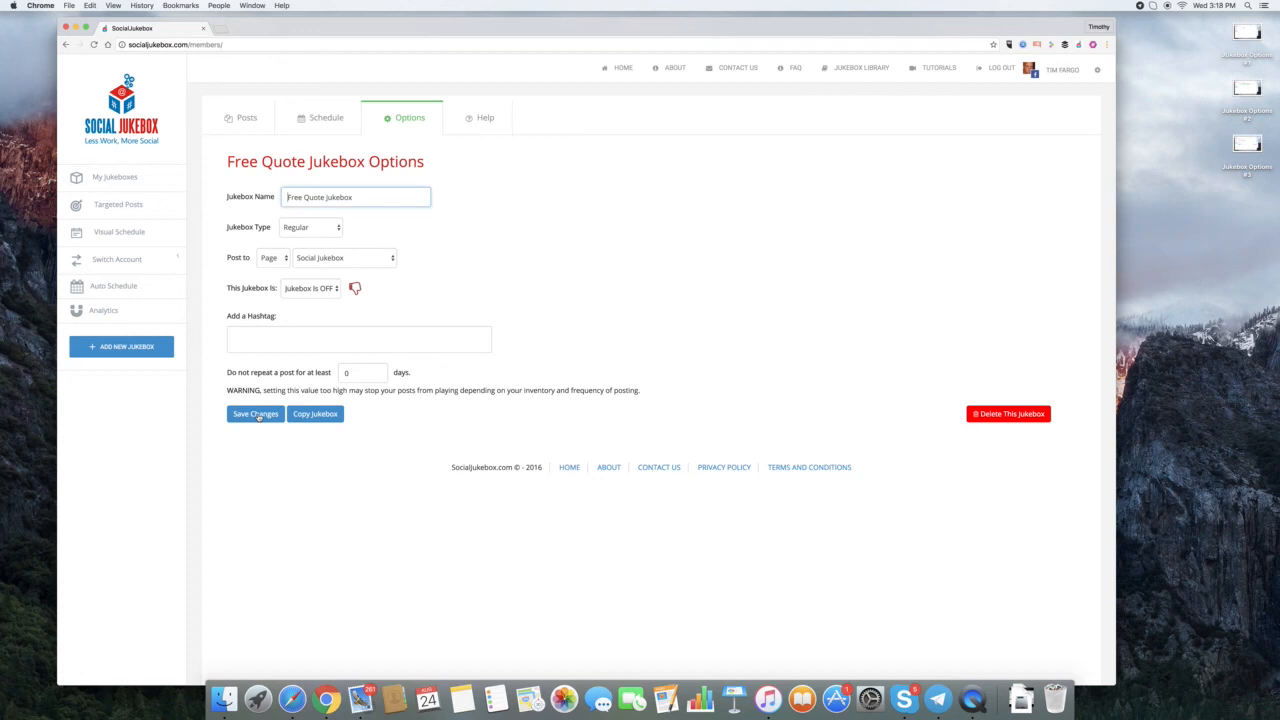